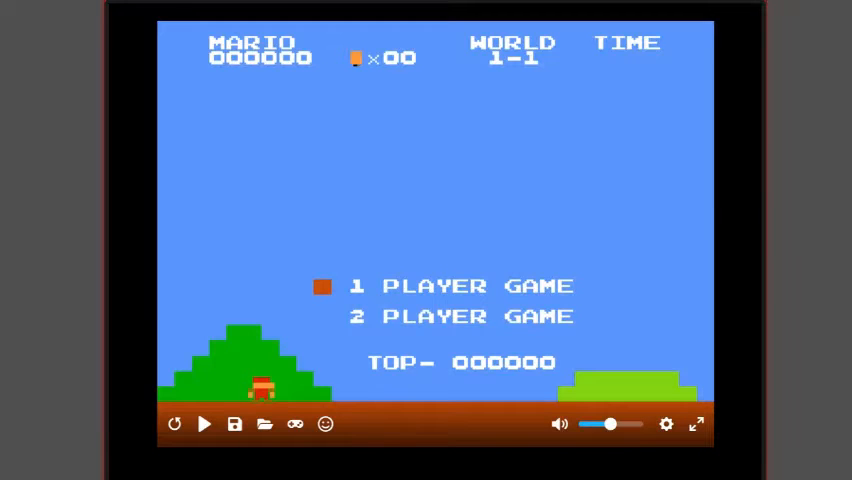
mouse_move(204, 424)
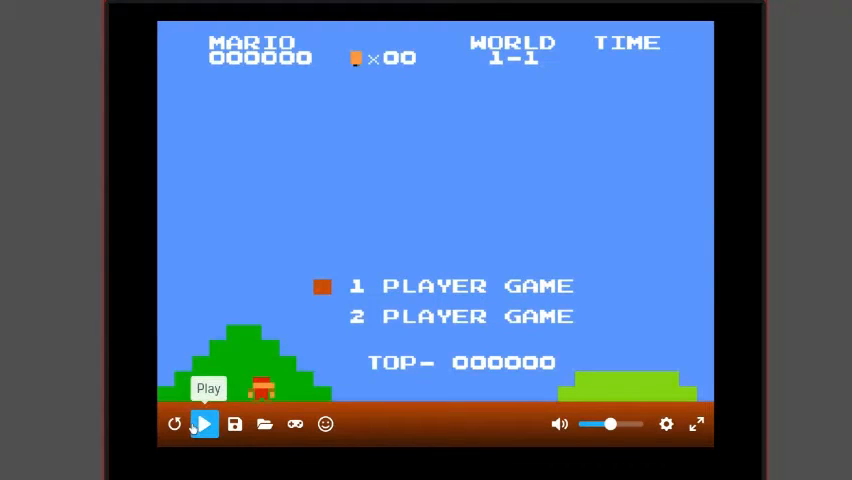
- Start the game from the title screen and play into World 1-2 with 19,550 points
left_click(204, 424)
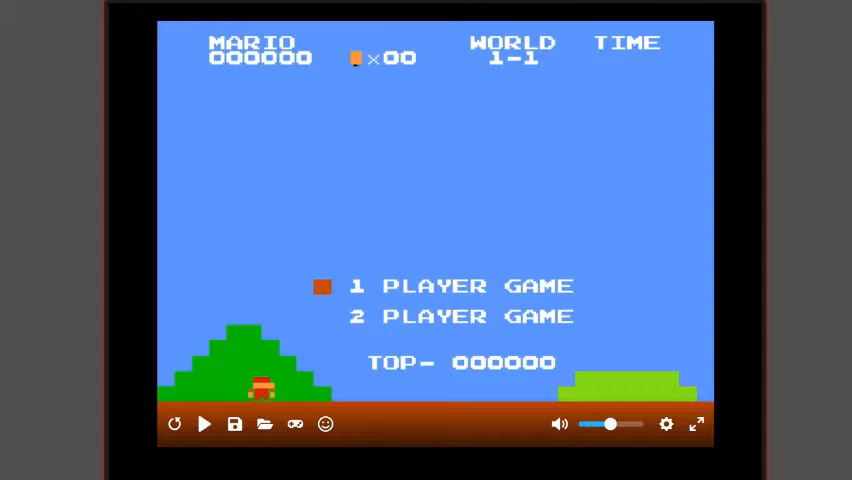
left_click(204, 424)
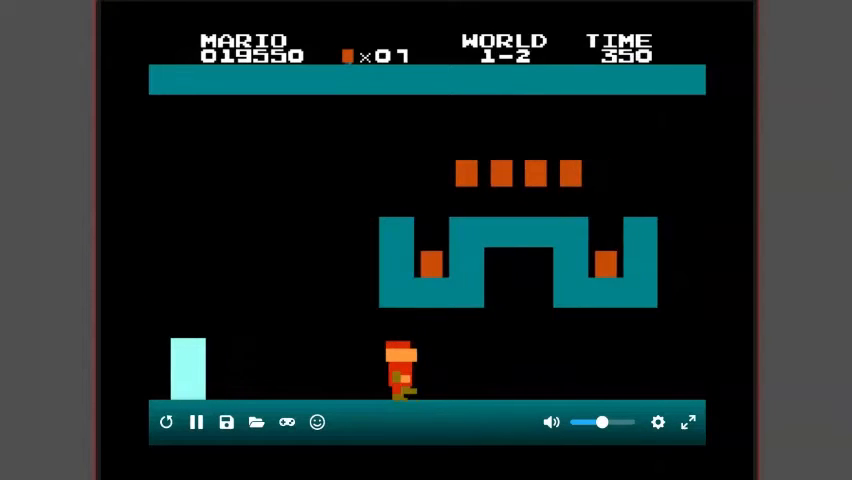
- Clear World 1-2 reaching 35,500 points and 10 coins, then pause at the World 1-3 intro
key("Right")
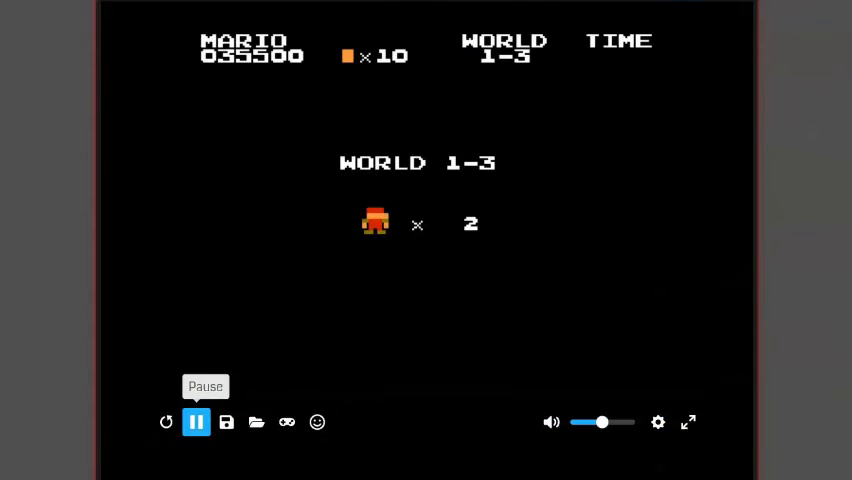
left_click(196, 422)
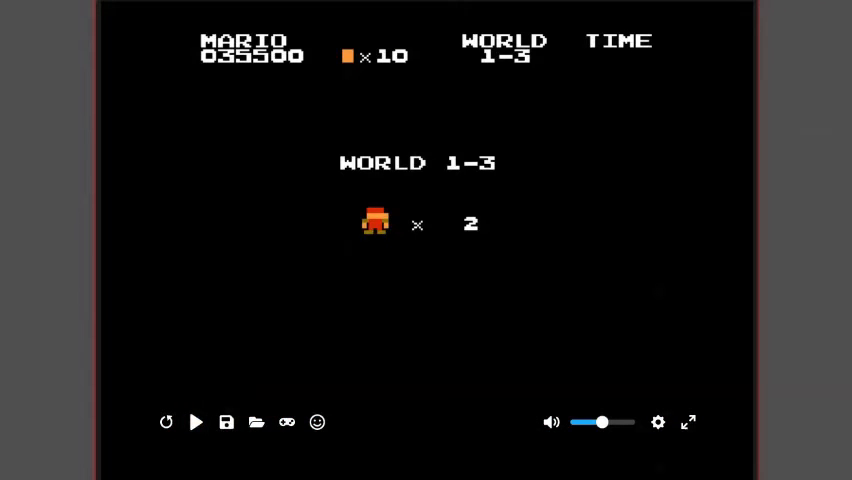